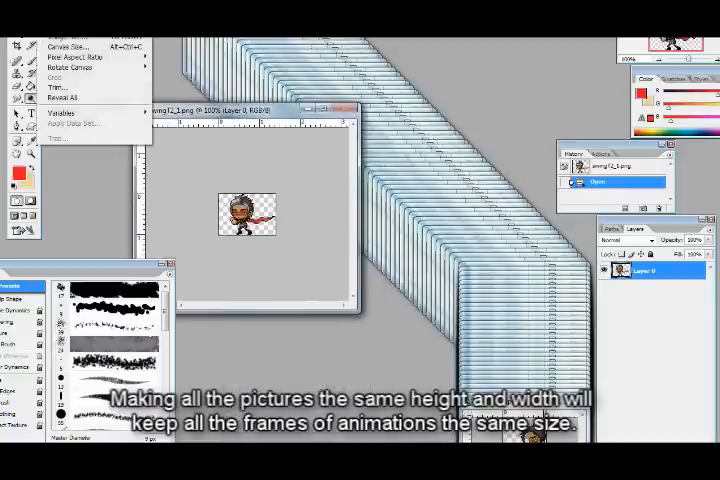
Step: Set the first sprite frame's canvas size to 2 by 2 inches
left_click(70, 46)
type("2")
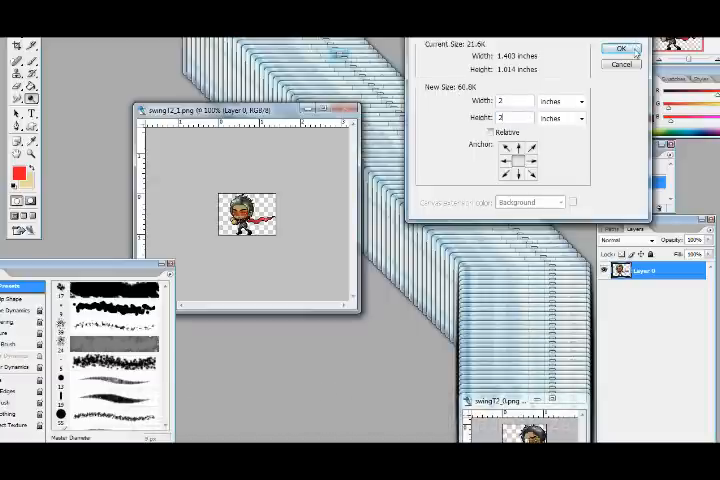
left_click(620, 50)
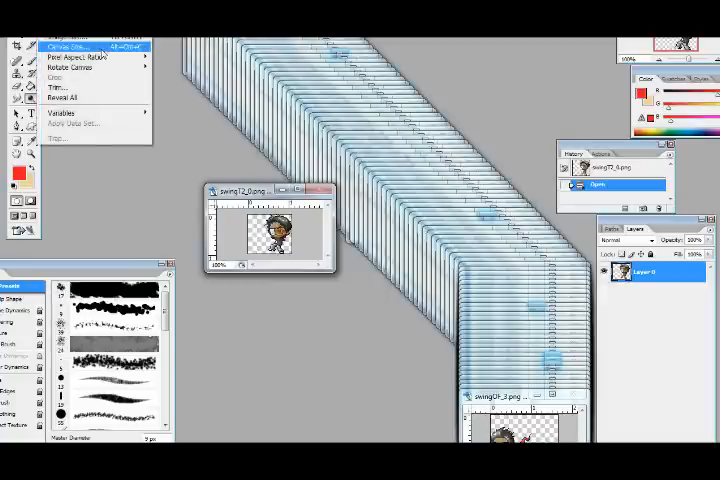
Step: Give the next sprite frame the same 2 by 2 inch canvas size
left_click(66, 46)
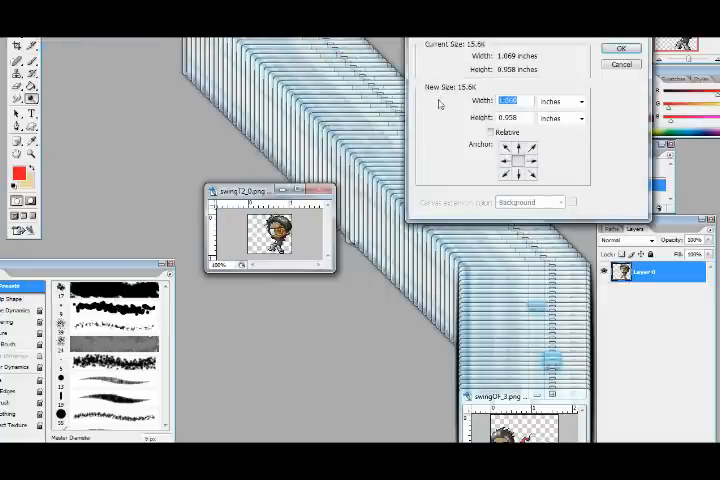
type("2")
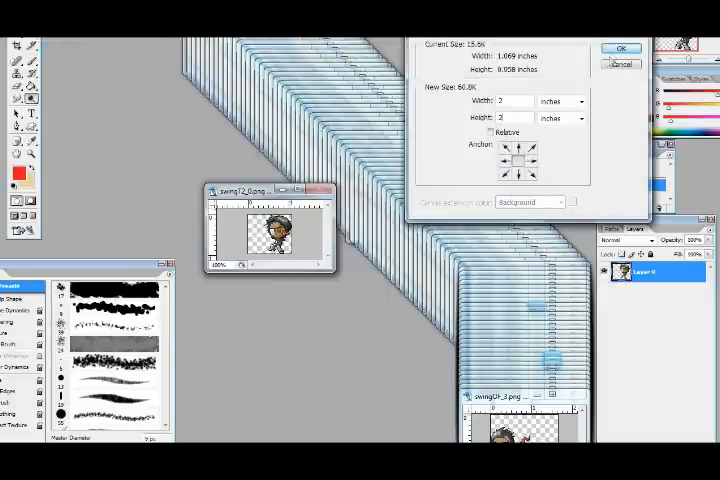
left_click(620, 48)
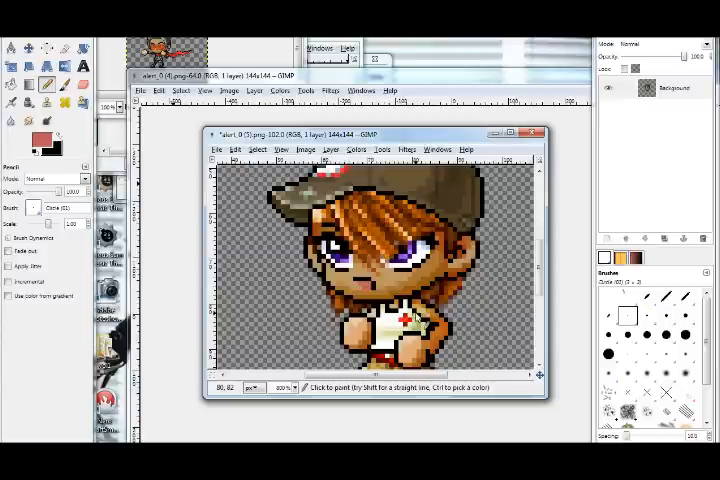
Step: Choose a reddish foreground colour for touching up the character sprite
left_click(40, 148)
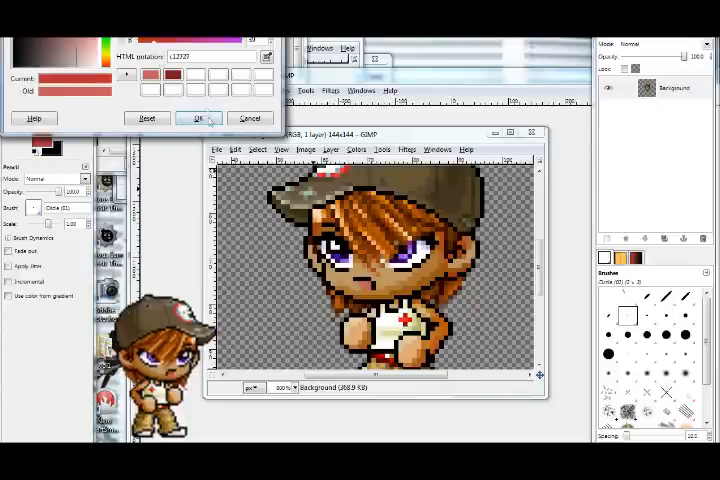
left_click(196, 118)
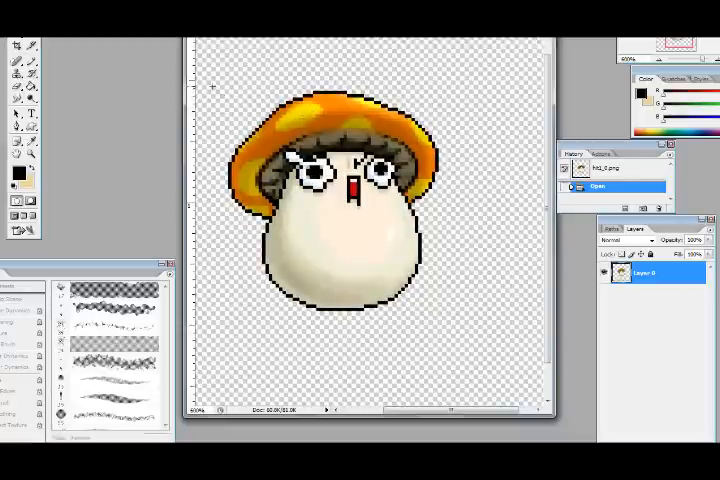
Step: Select the area around the mushroom sprite and copy it for another frame
left_click_drag(216, 96, 456, 208)
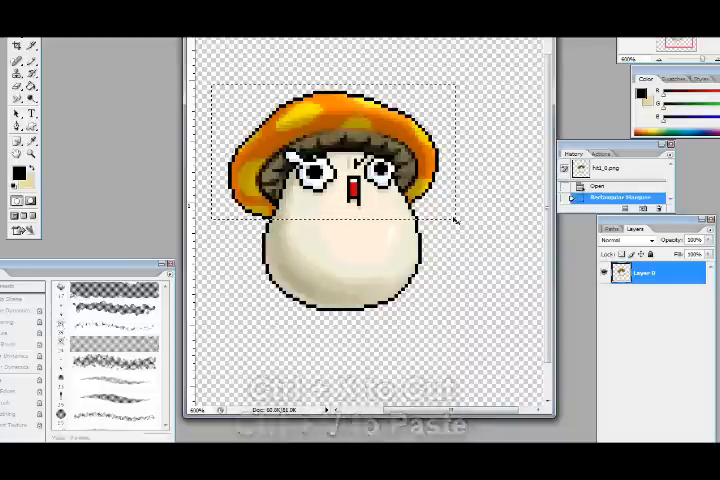
key("Ctrl+V")
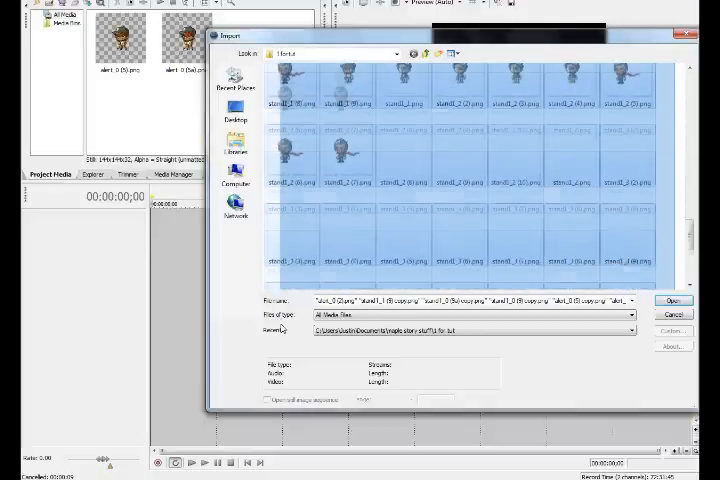
Step: Import the selected PNG sprite frames into the project and lay them on the timeline
scroll("down", 3)
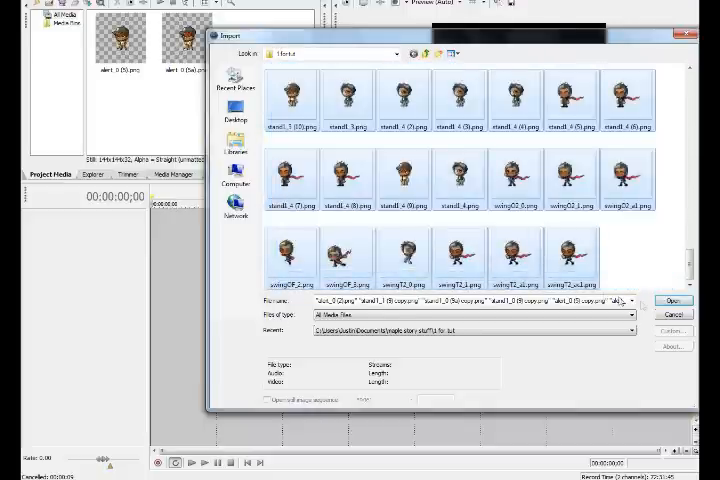
left_click(672, 300)
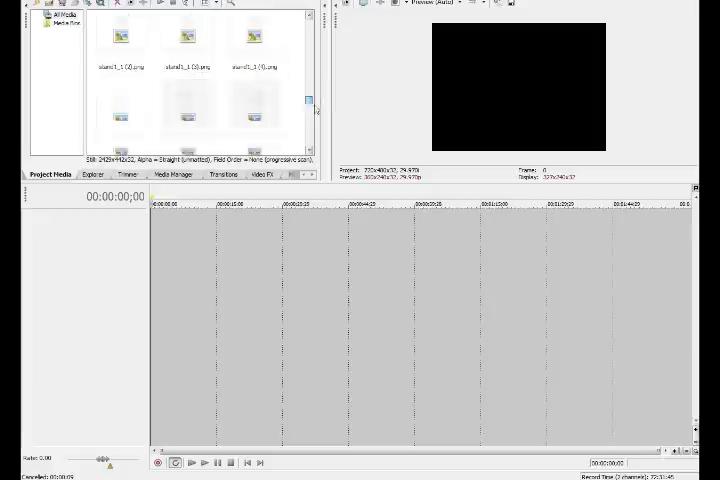
scroll("down", 3)
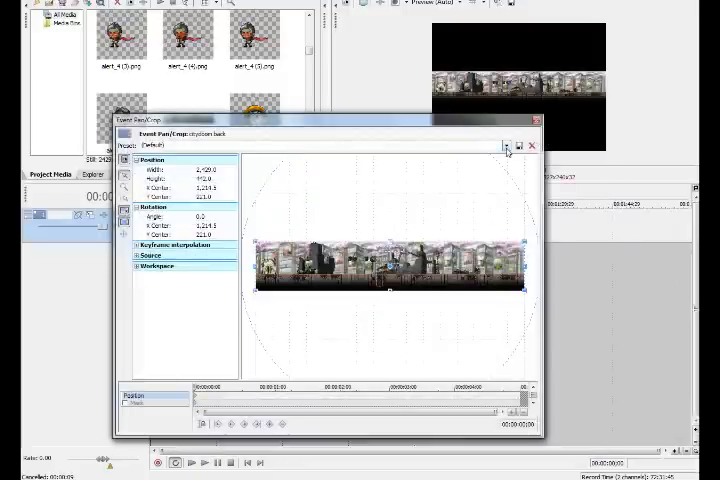
Step: Open Event Pan/Crop for the widescreen city background event
left_click(506, 144)
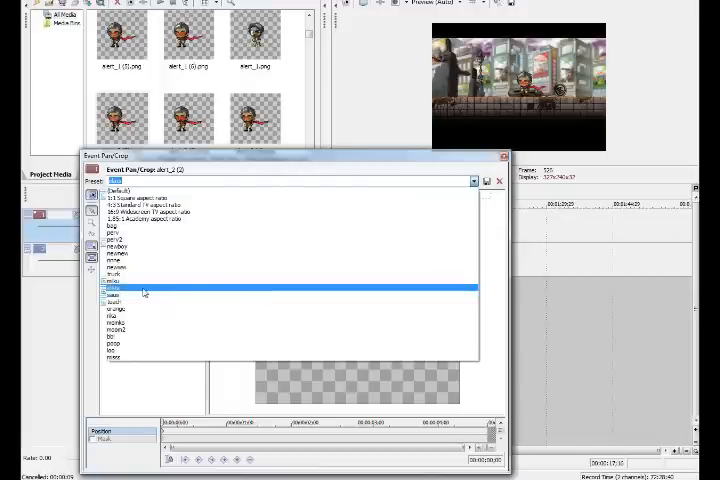
Step: Apply a preset framing to the sprite event over the city background
left_click(130, 300)
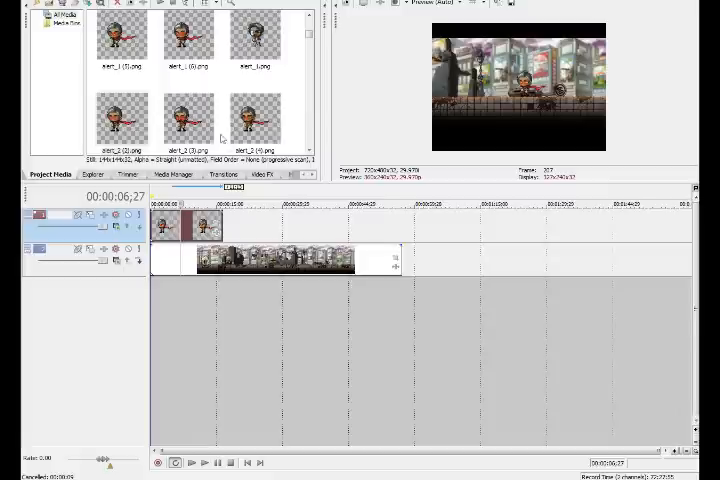
Step: Insert a new video track and select the mushroom sprite media for it
right_click(210, 224)
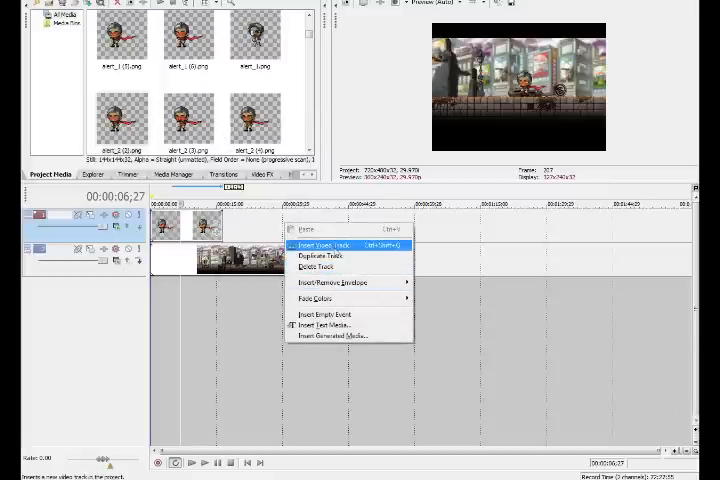
left_click(324, 244)
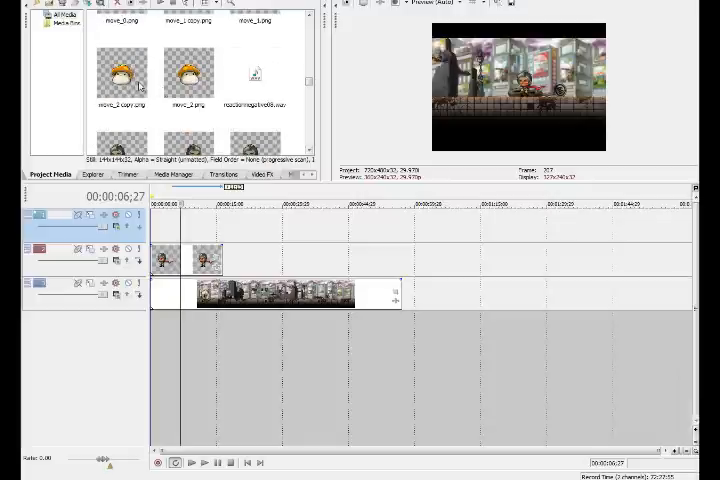
left_click(122, 72)
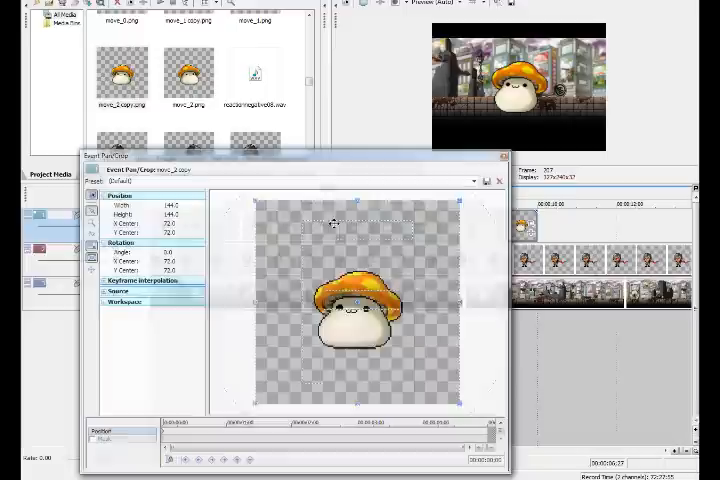
left_click(476, 180)
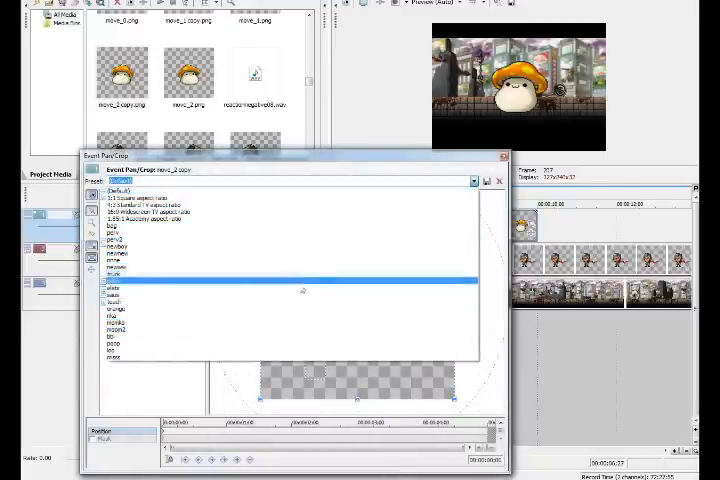
left_click(114, 284)
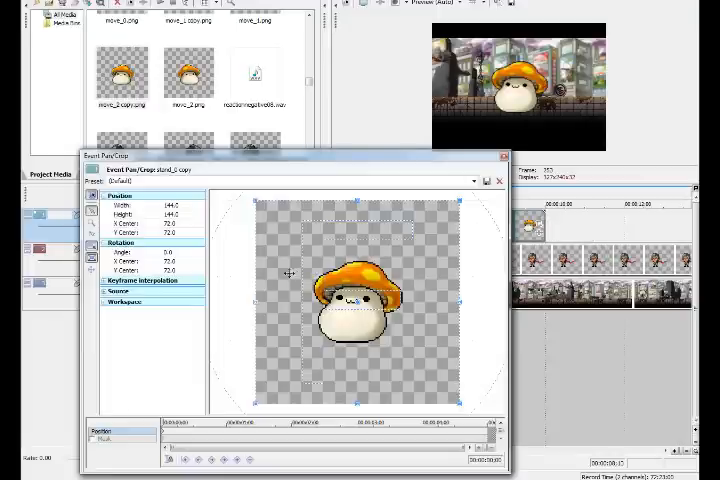
mouse_move(280, 272)
type("mashu2")
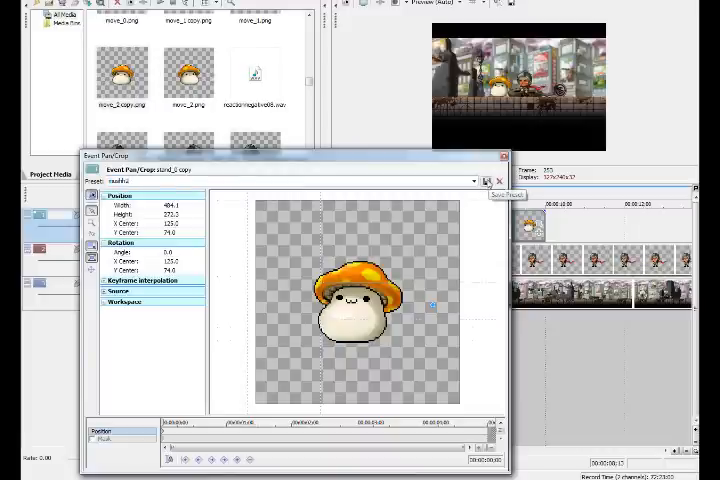
Step: Set the mushroom clip's framing Width to 464 so the sprite shrinks in the preview
left_click(474, 180)
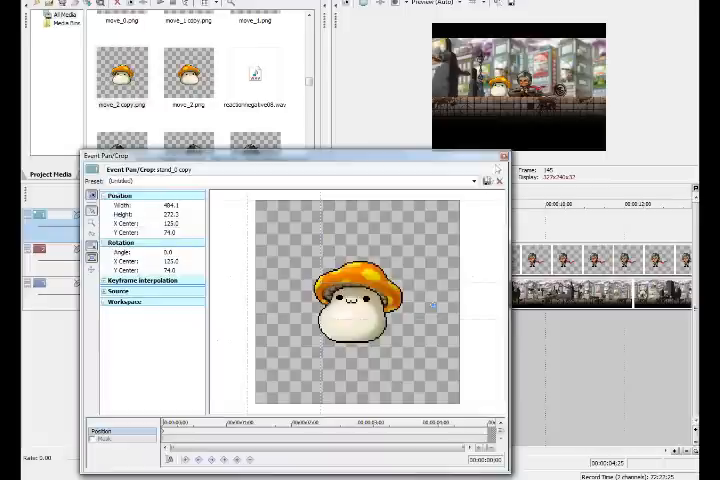
Step: Close the framing settings and place audio clips on new tracks below the video tracks
left_click(500, 180)
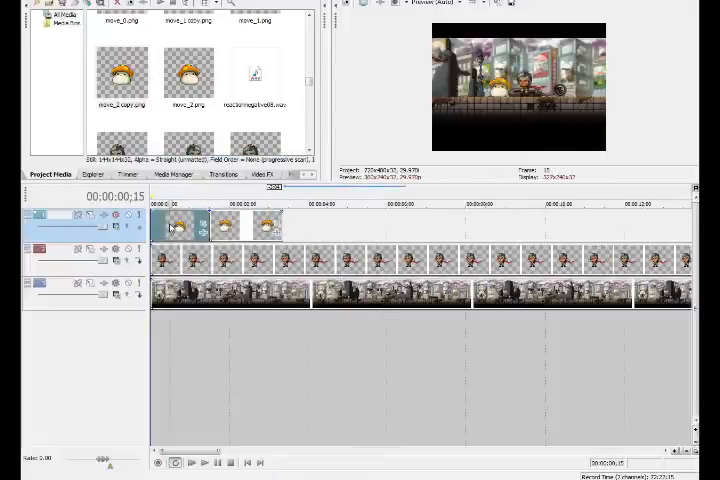
left_click(204, 462)
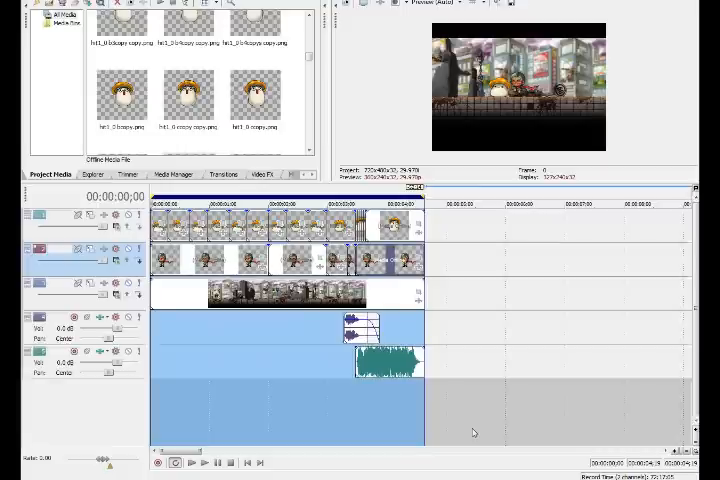
mouse_move(224, 328)
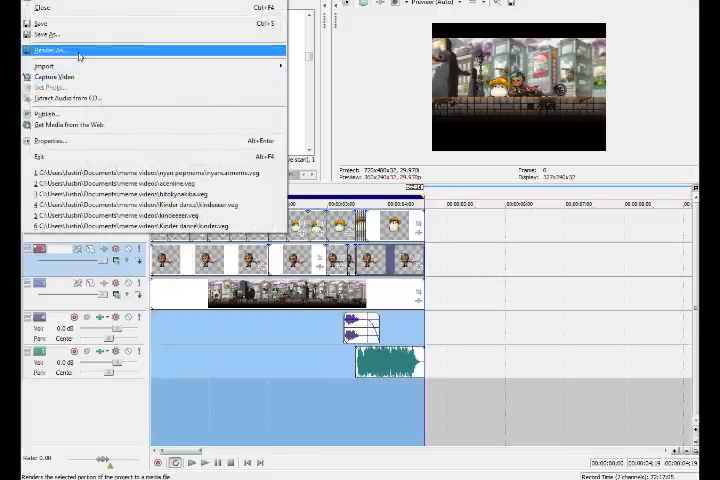
mouse_move(44, 24)
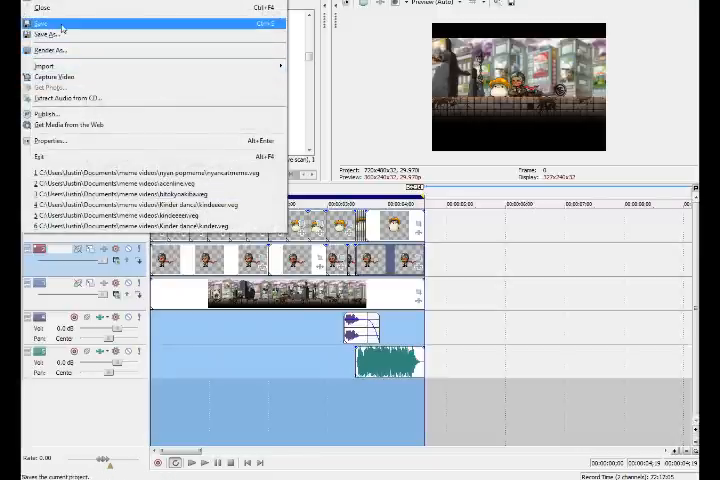
mouse_move(50, 36)
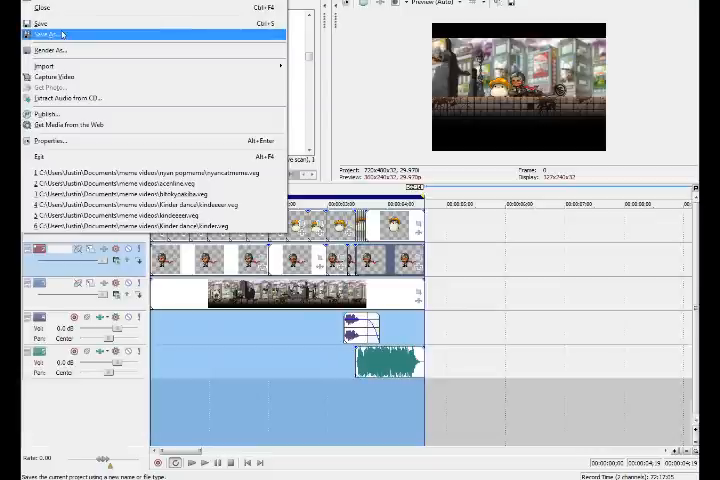